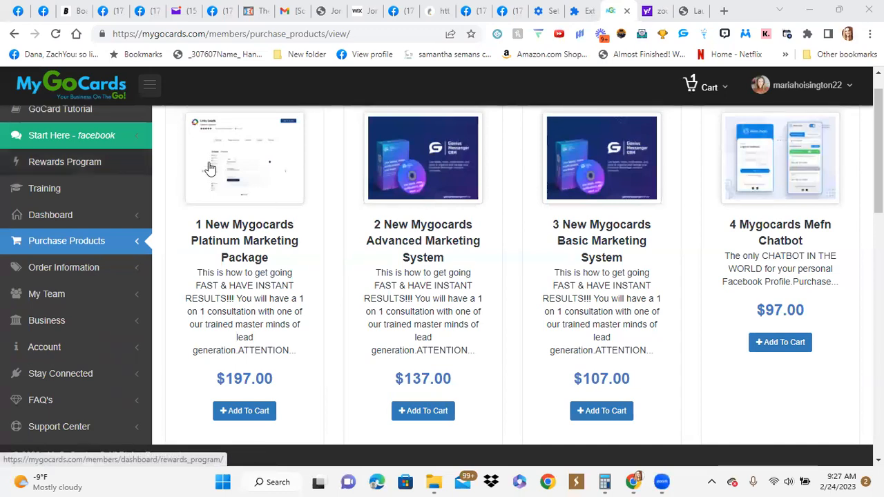
pyautogui.moveTo(172, 170)
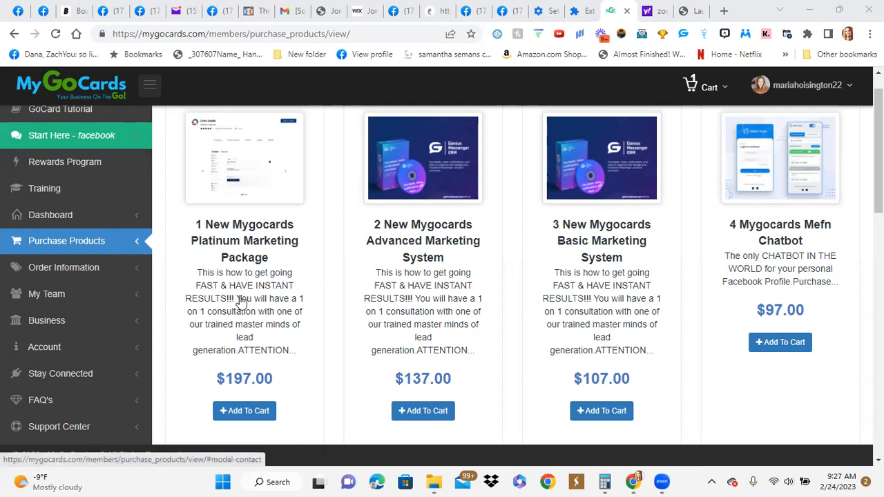
pyautogui.moveTo(232, 232)
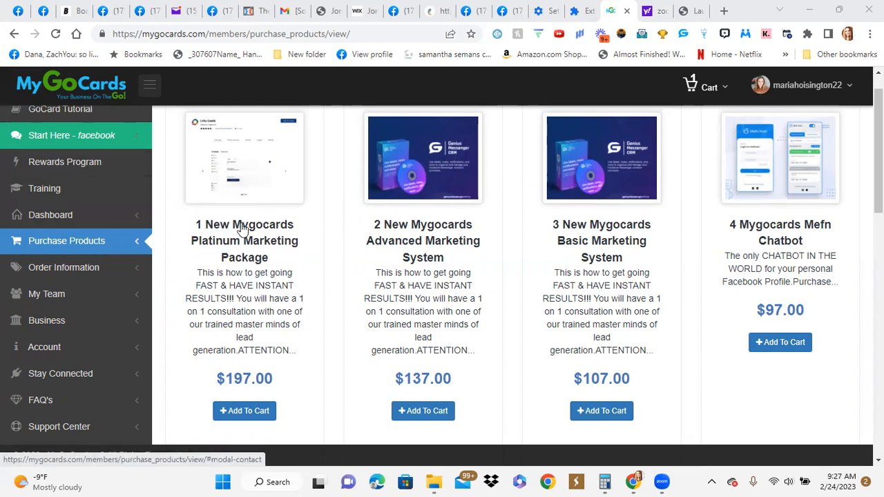
pyautogui.moveTo(268, 305)
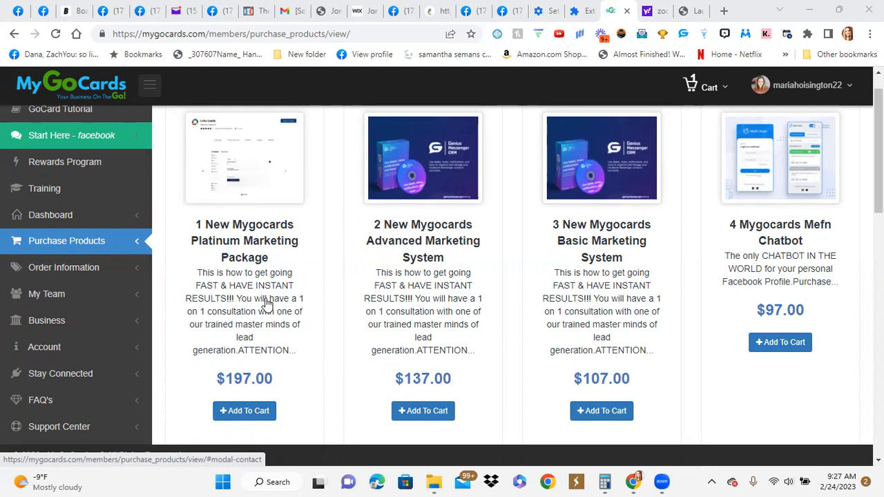
pyautogui.moveTo(121, 205)
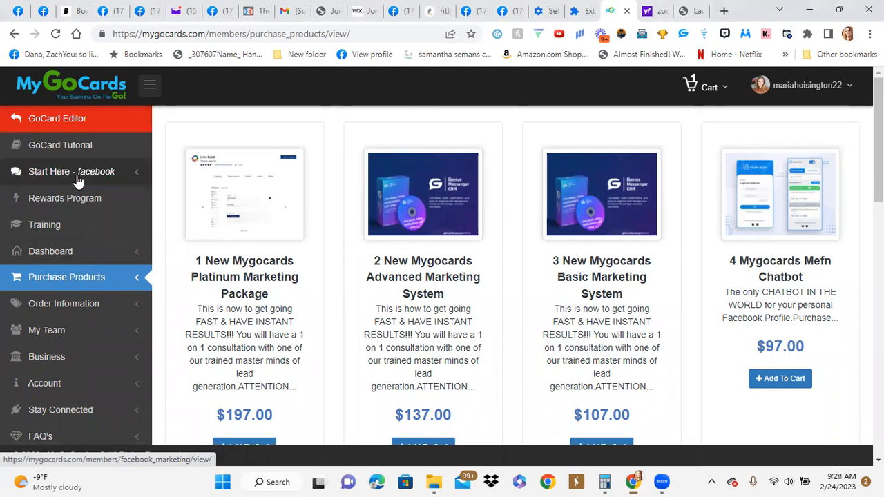
# From 'Start Here - facebook', reach Marketing System's Active Extensions and view Genius Scheduler's store listing
pyautogui.click(72, 171)
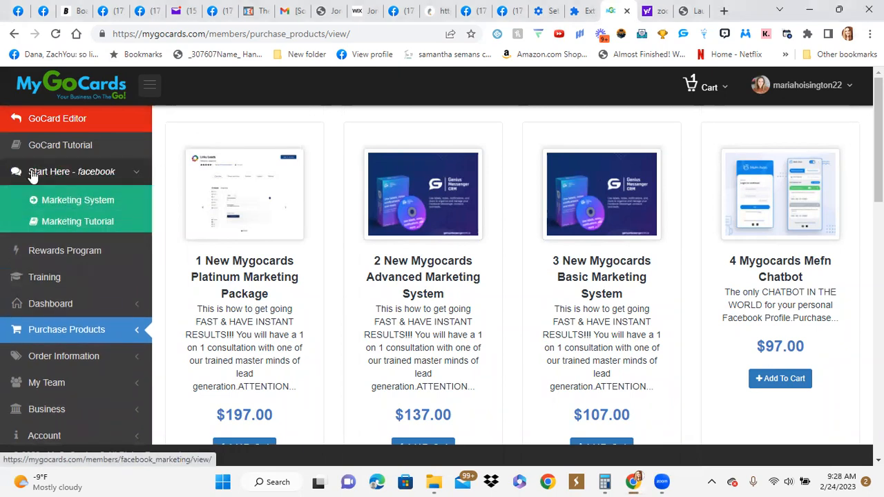
pyautogui.click(77, 199)
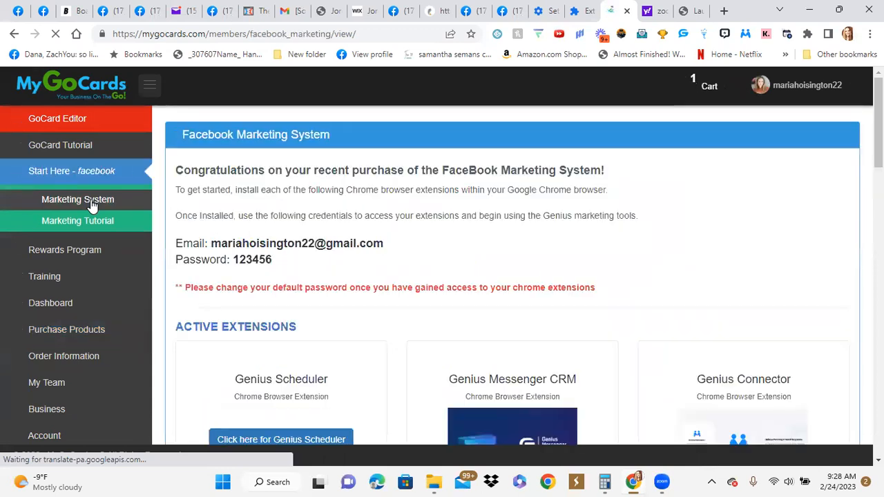
pyautogui.scroll(-3)
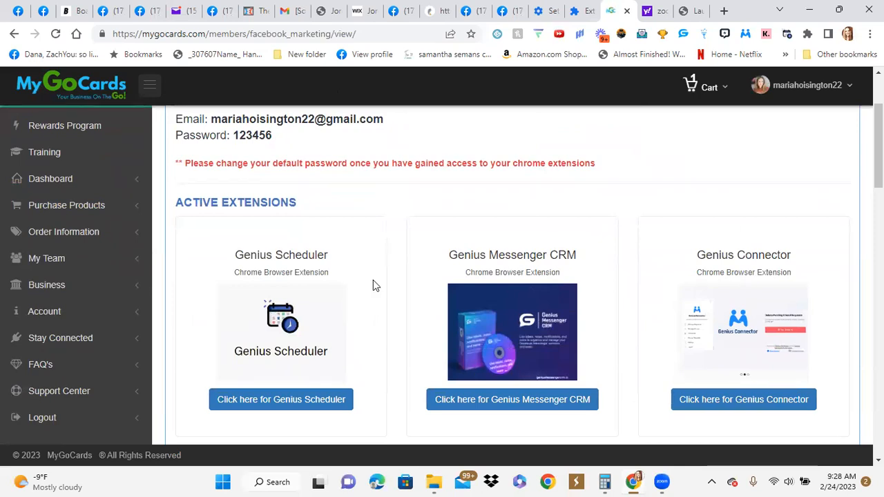
pyautogui.click(280, 399)
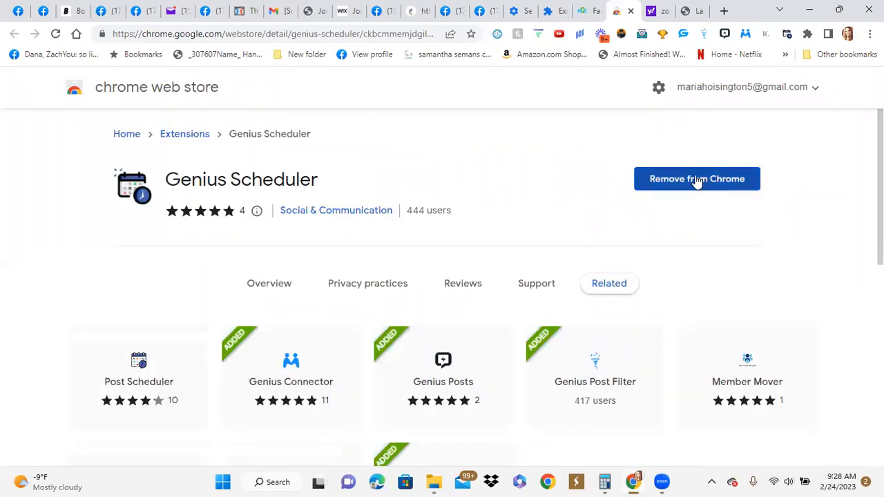
pyautogui.moveTo(636, 130)
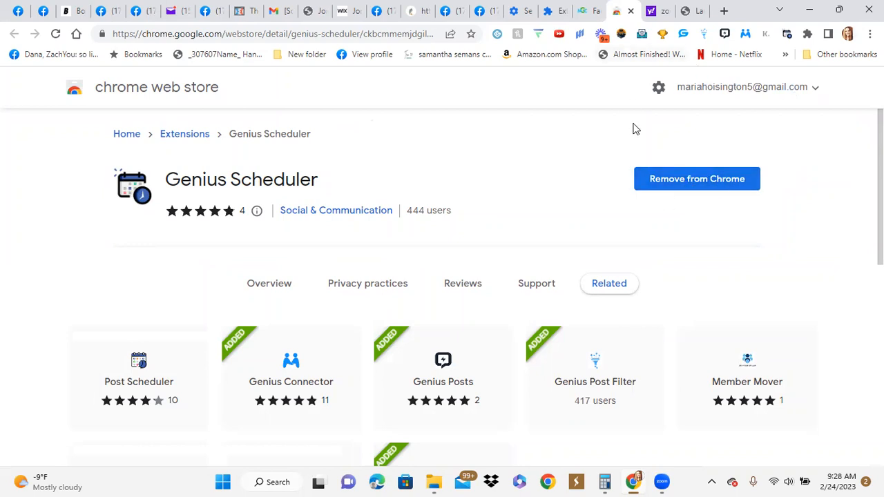
pyautogui.moveTo(616, 80)
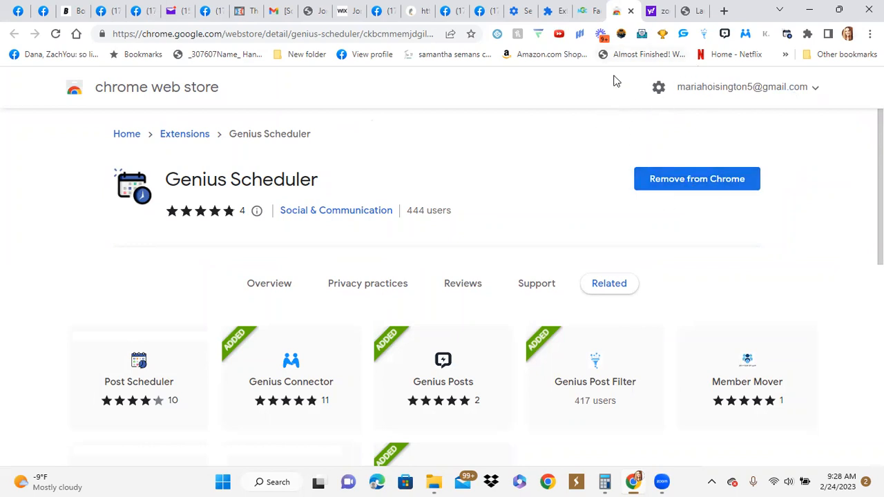
pyautogui.moveTo(648, 6)
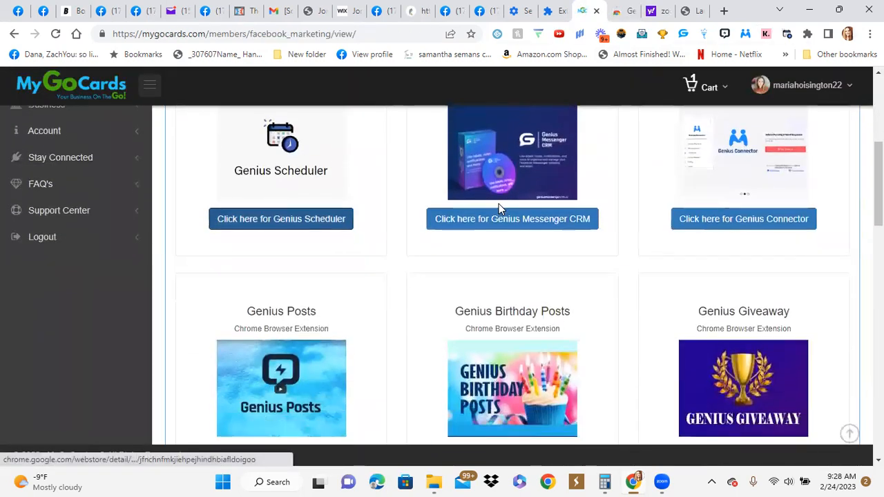
# Scroll through the active and additional Genius extensions on the Marketing System page
pyautogui.scroll(-3)
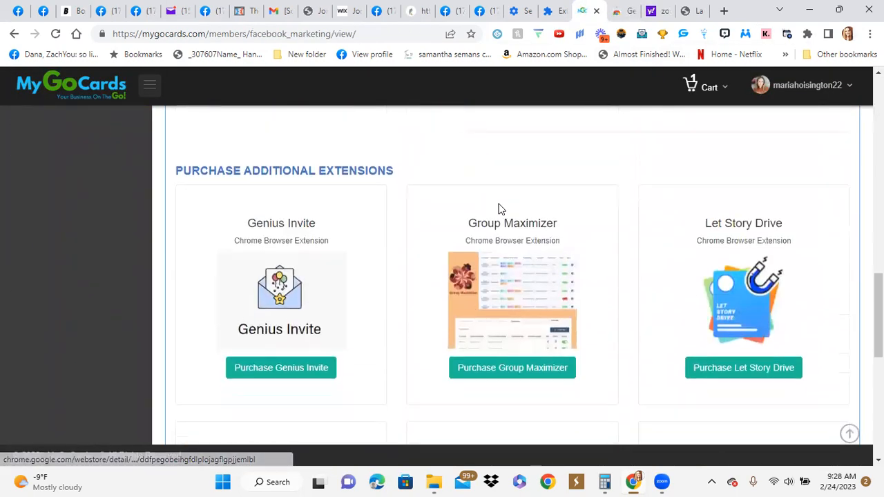
pyautogui.scroll(-3)
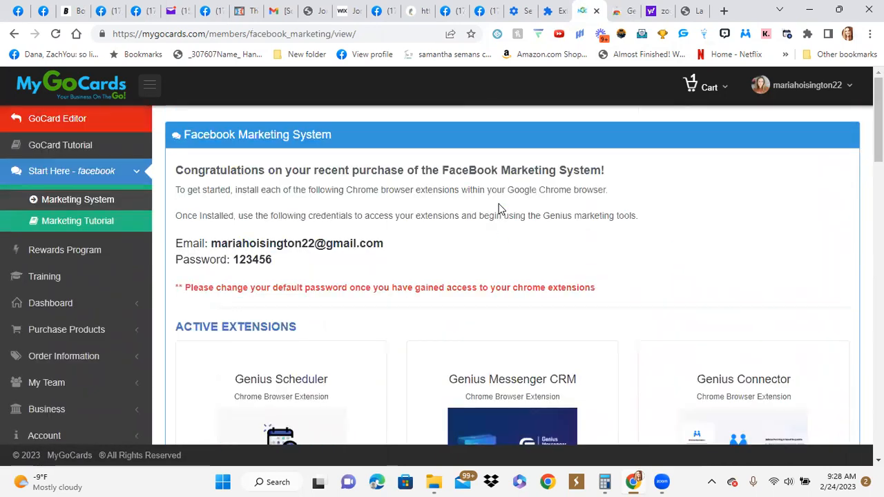
pyautogui.moveTo(337, 240)
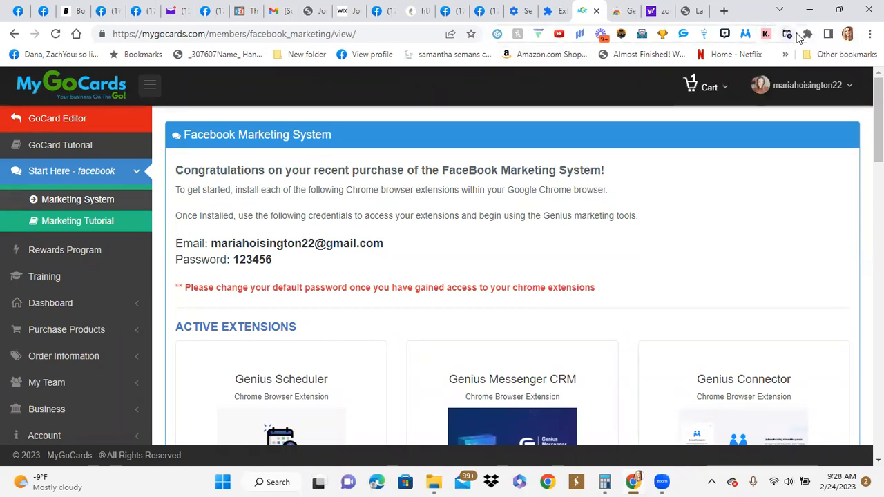
pyautogui.moveTo(801, 36)
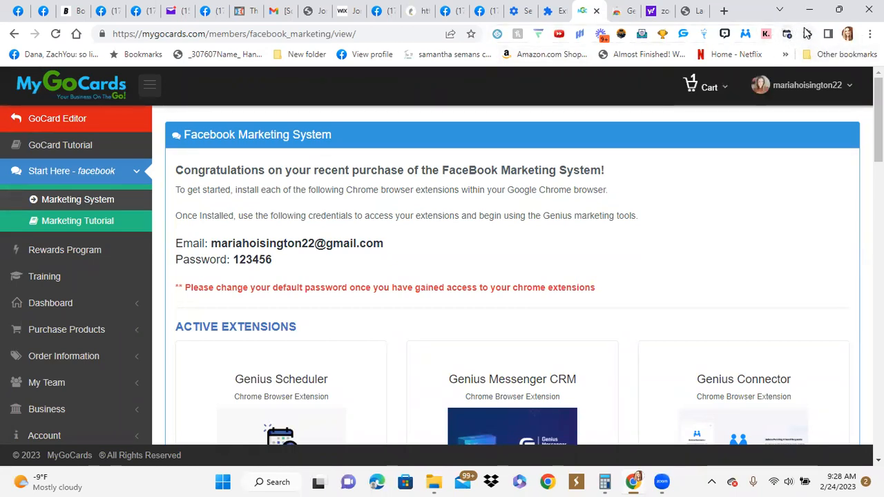
# Pin each Genius extension, including Genius Birthday Posts, from Chrome's Extensions list
pyautogui.click(806, 33)
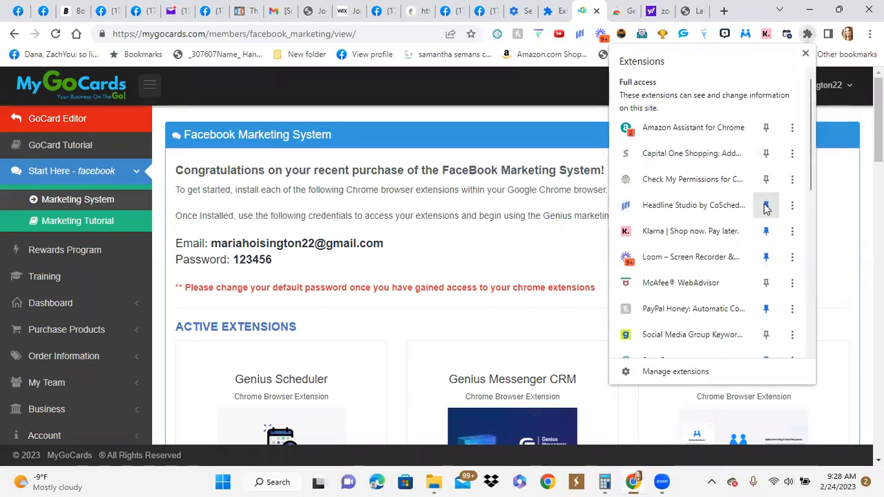
pyautogui.scroll(-3)
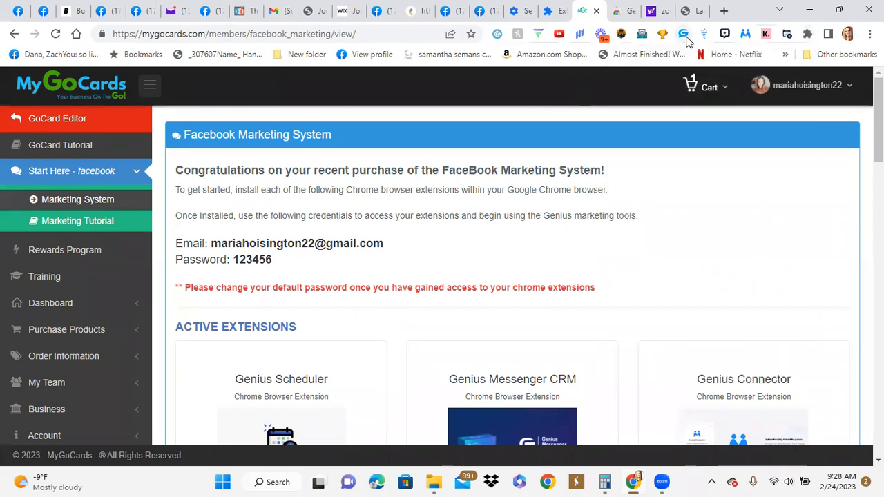
pyautogui.moveTo(684, 34)
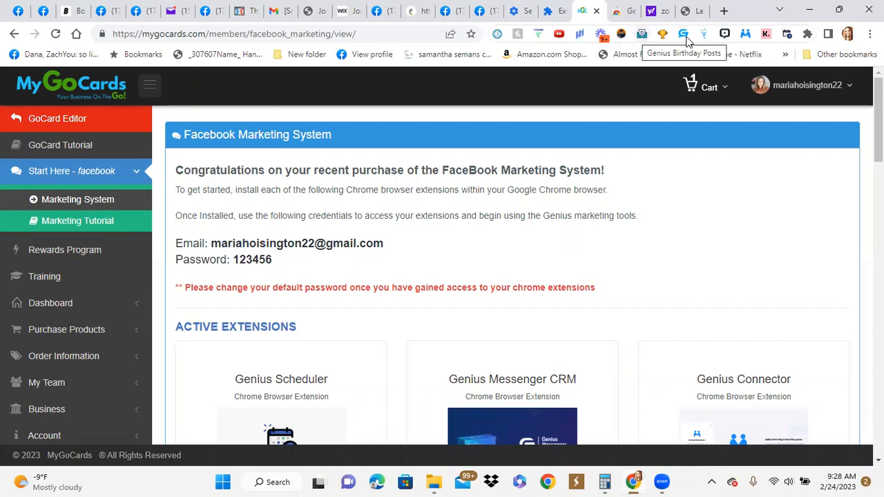
pyautogui.moveTo(196, 235)
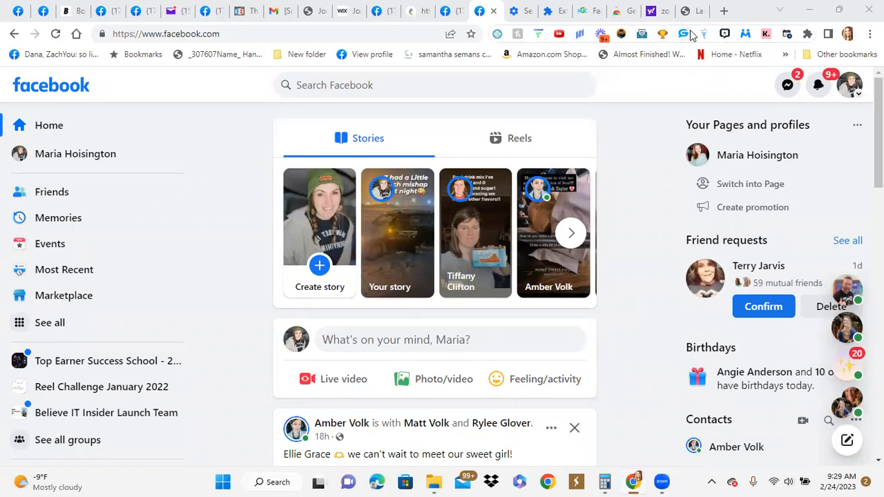
pyautogui.moveTo(701, 33)
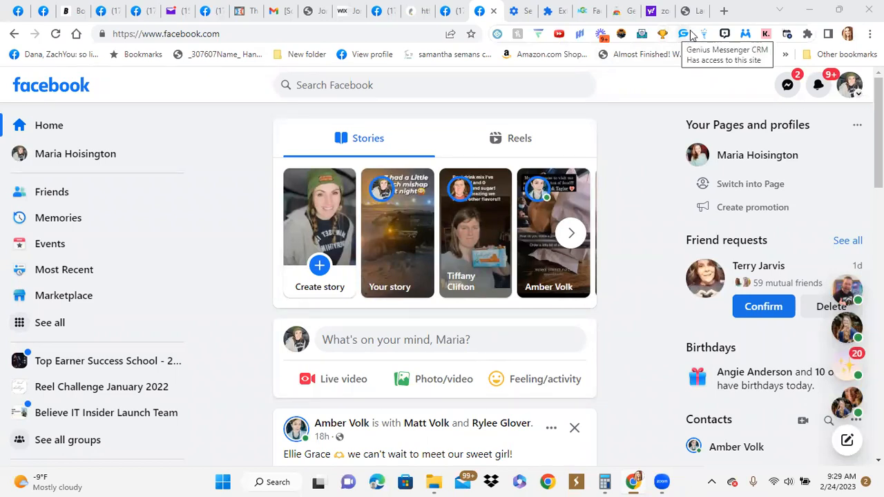
# Launch the Genius Messenger CRM extension panel over the Facebook home feed
pyautogui.click(683, 34)
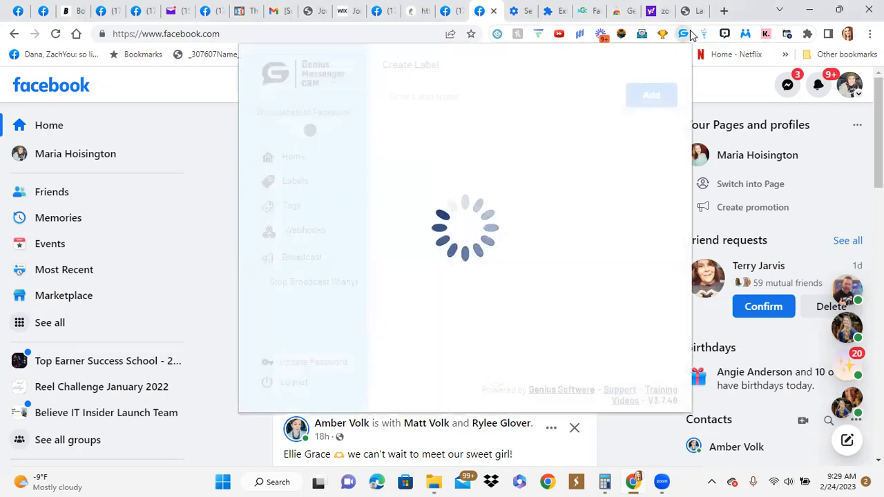
pyautogui.moveTo(290, 159)
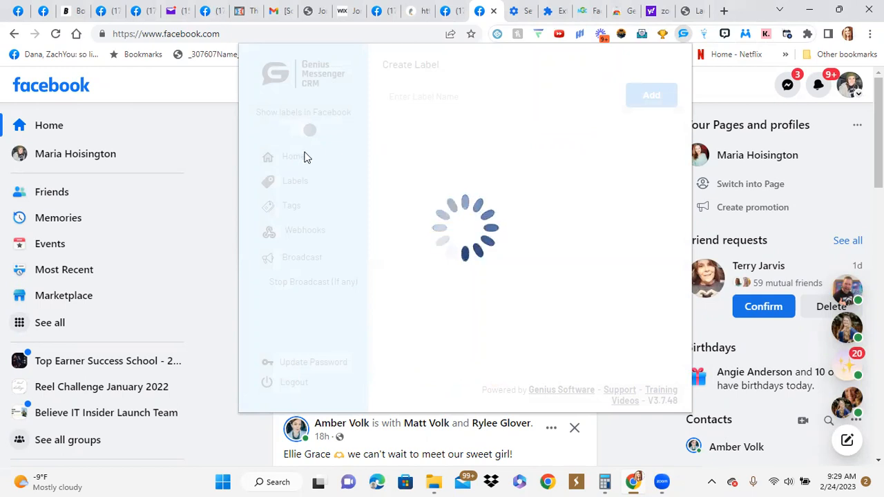
pyautogui.moveTo(288, 160)
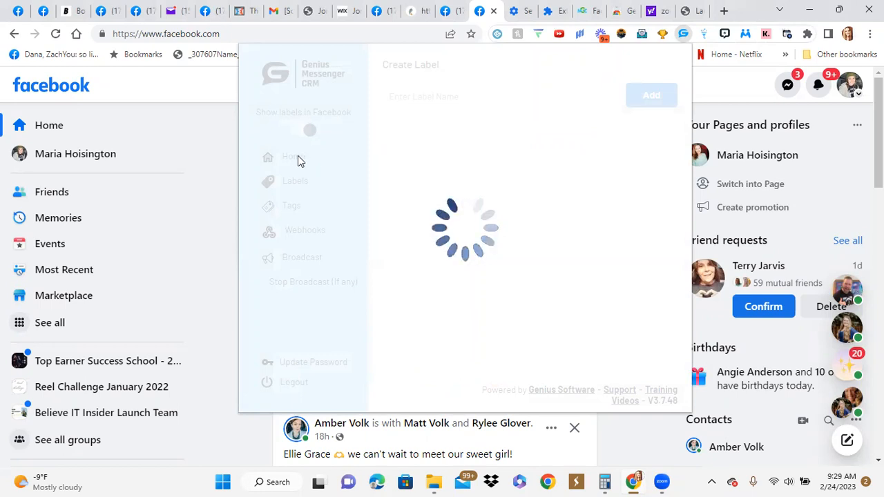
pyautogui.moveTo(338, 151)
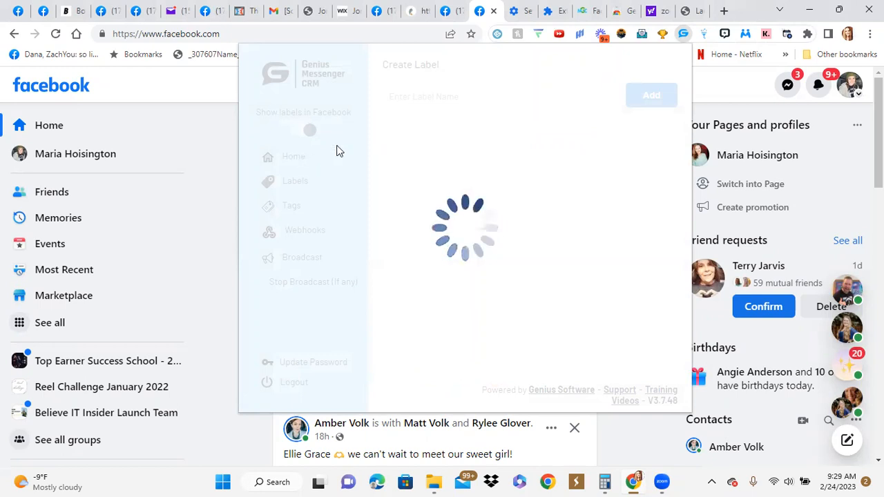
pyautogui.moveTo(473, 79)
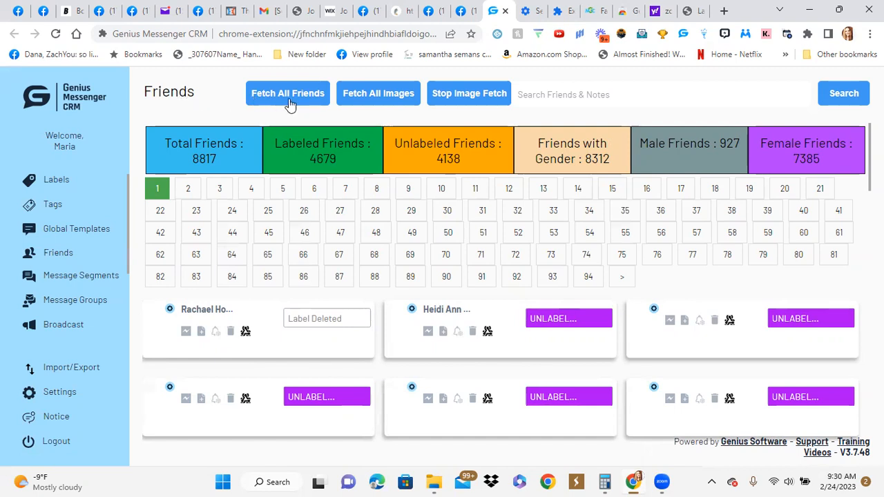
pyautogui.moveTo(481, 77)
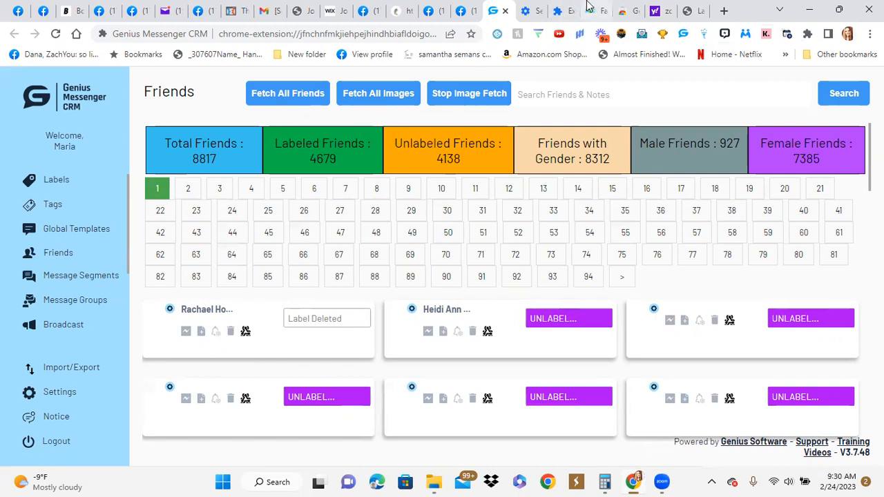
pyautogui.moveTo(563, 11)
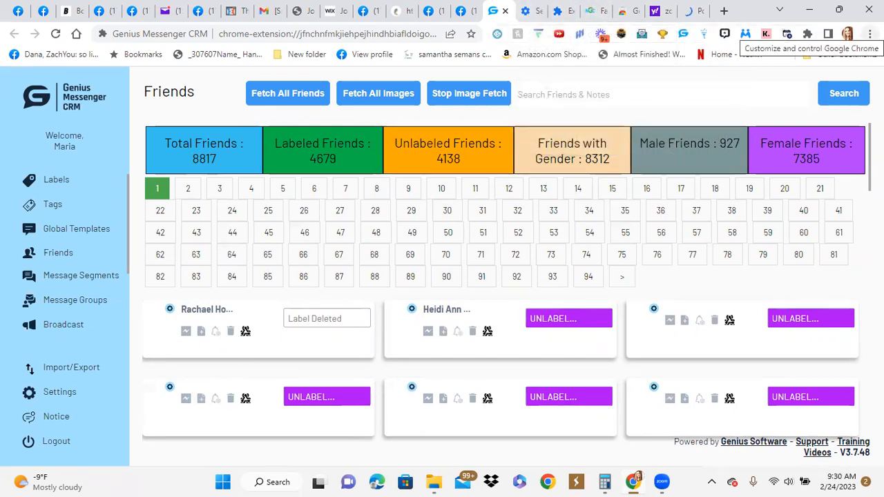
# Check About Chrome in Settings, confirming version 110.0.5481.178 is up to date
pyautogui.click(871, 33)
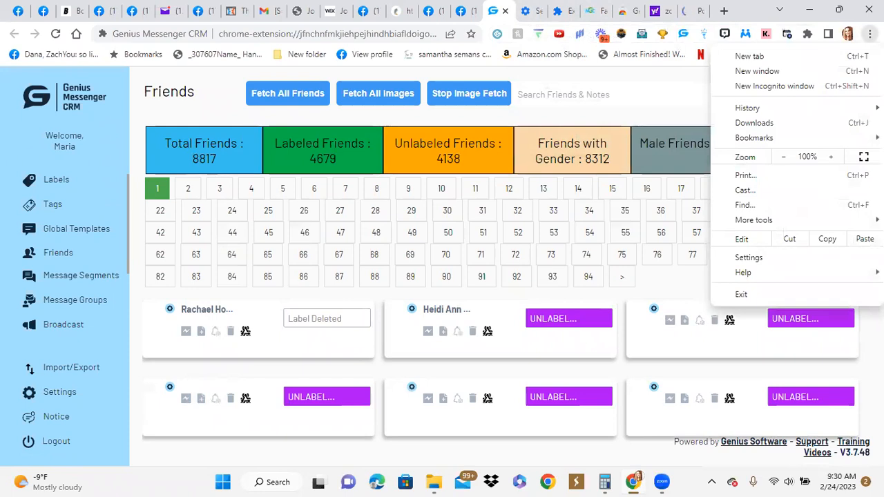
pyautogui.moveTo(748, 257)
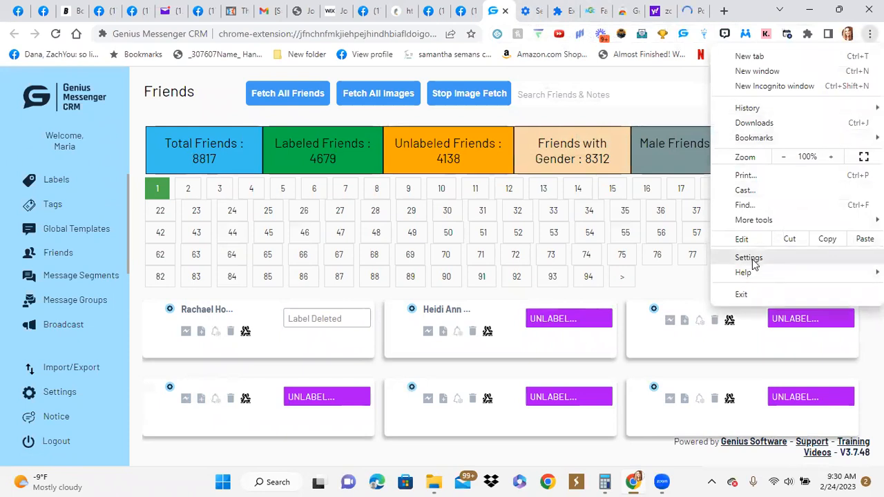
pyautogui.click(749, 258)
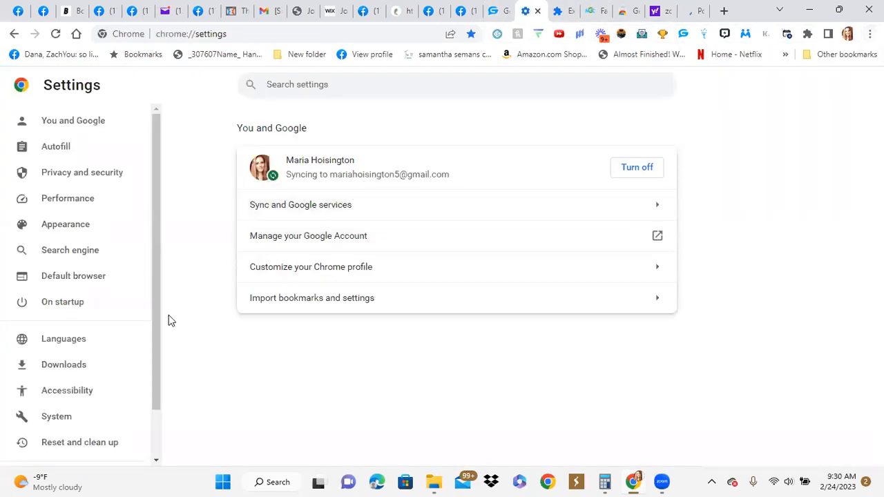
pyautogui.scroll(-3)
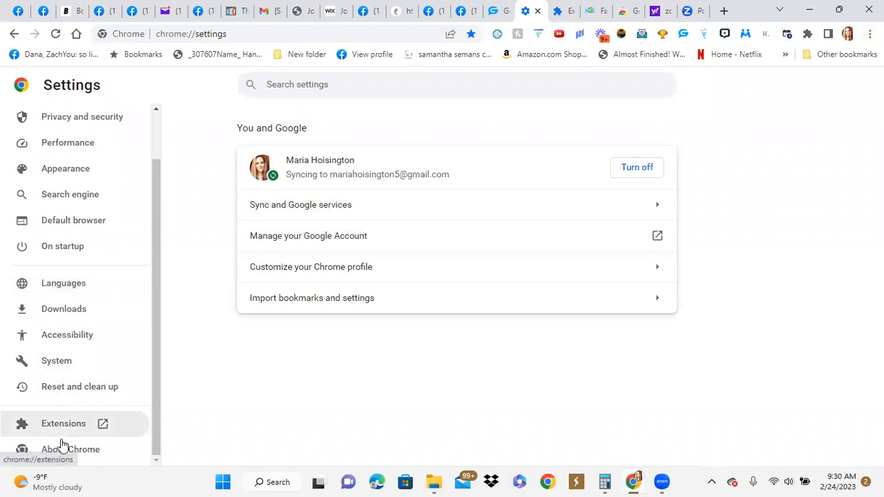
pyautogui.click(70, 451)
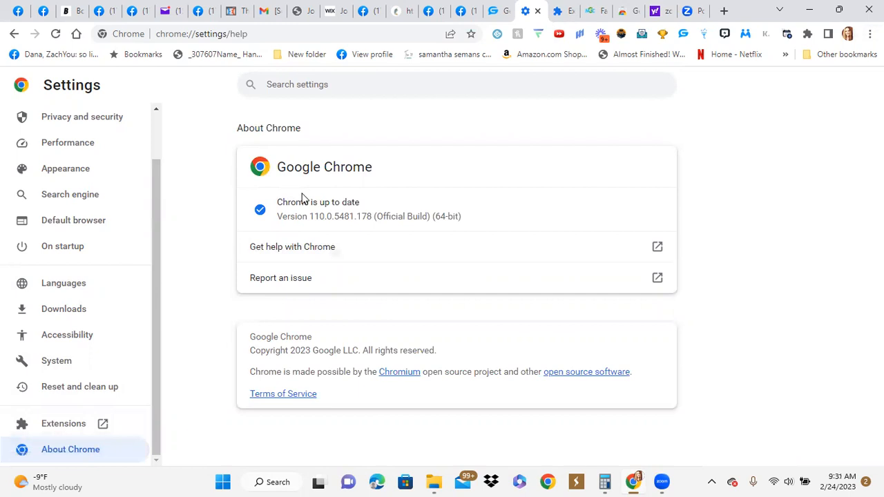
pyautogui.moveTo(610, 189)
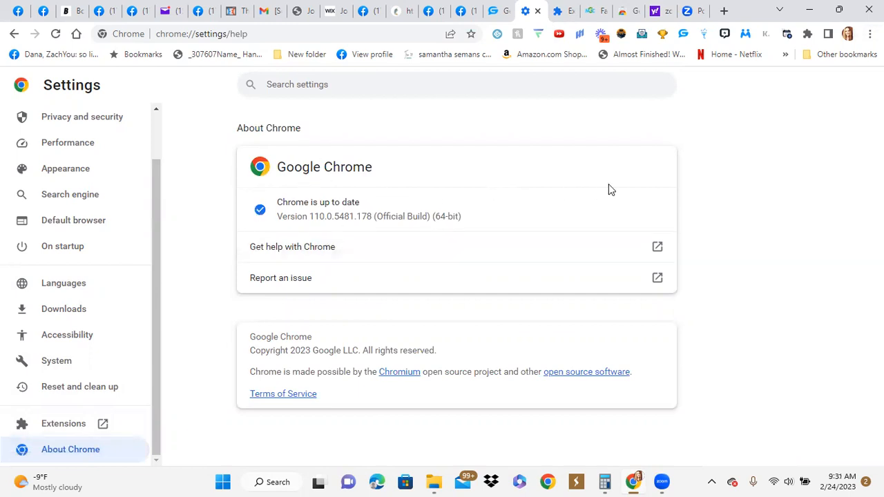
pyautogui.moveTo(629, 205)
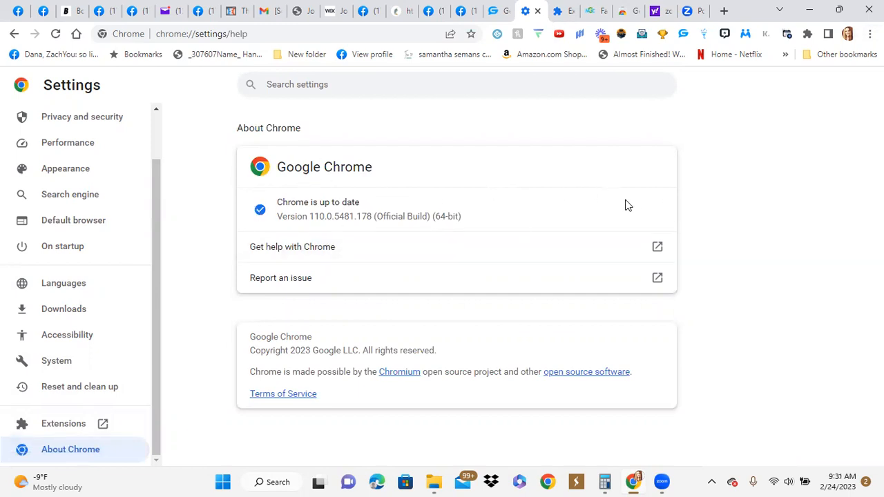
pyautogui.moveTo(650, 207)
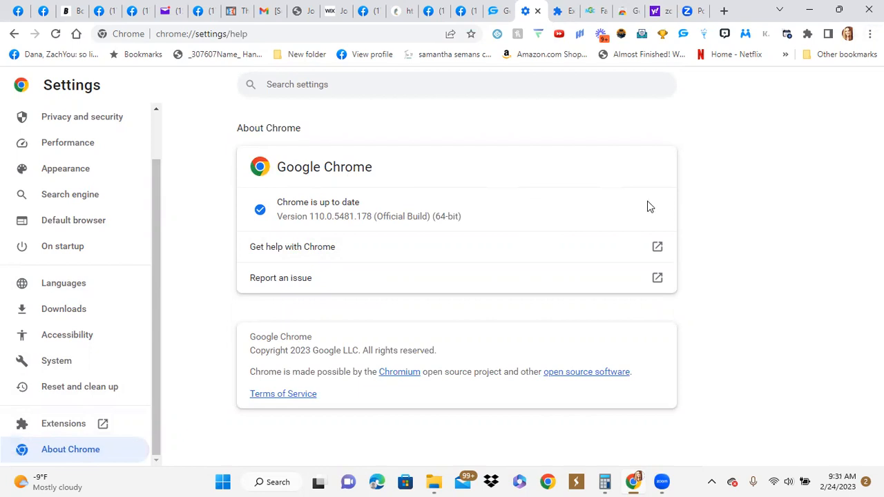
pyautogui.moveTo(72, 420)
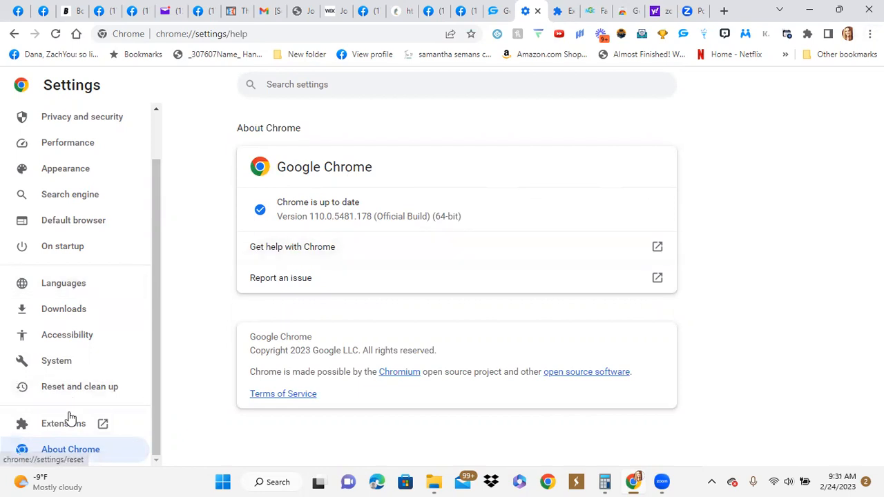
# Show Chrome's installed extensions list and reach the Genius extensions
pyautogui.click(64, 423)
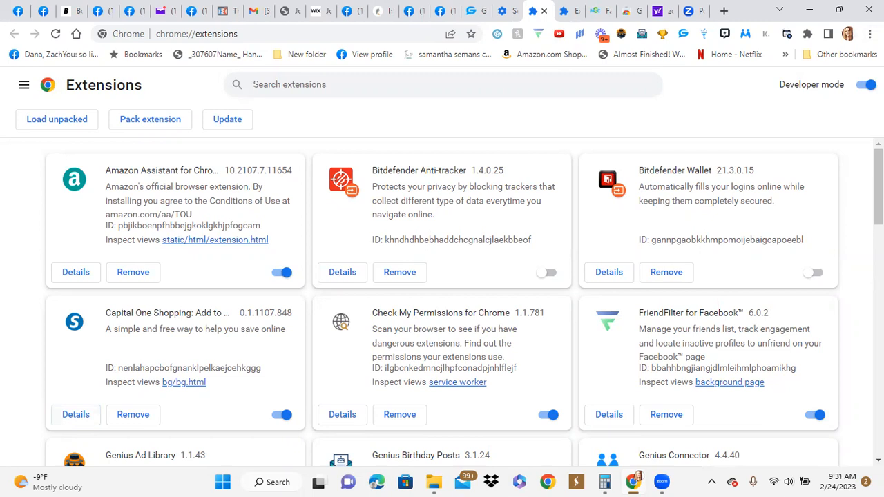
pyautogui.moveTo(384, 216)
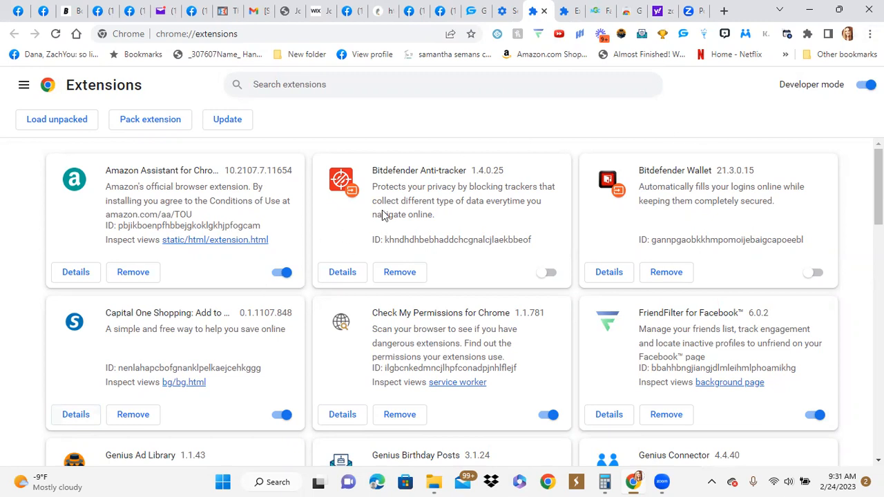
pyautogui.scroll(-3)
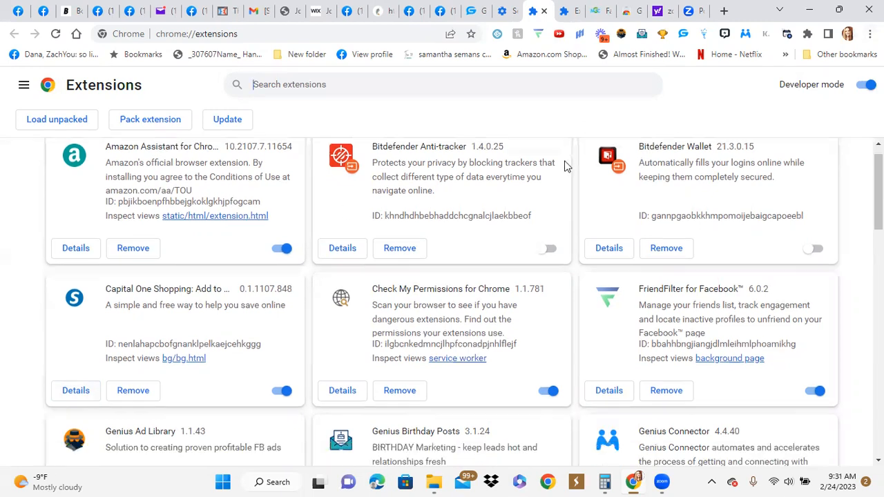
pyautogui.scroll(-3)
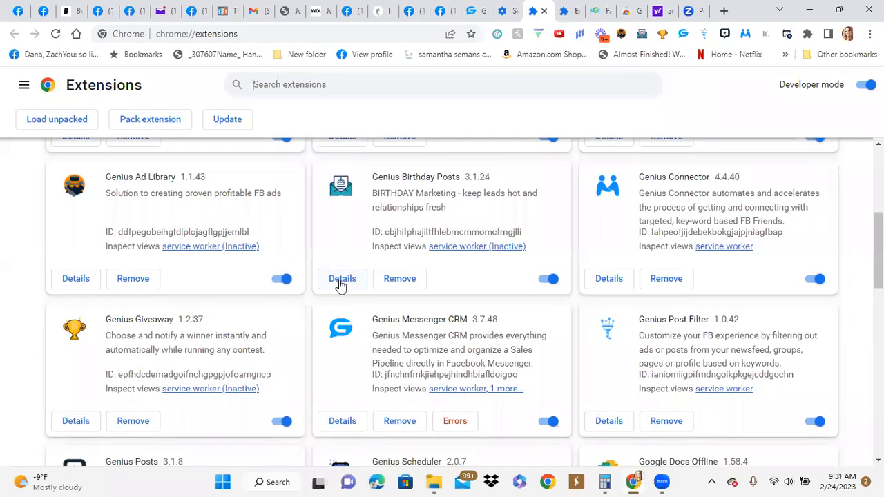
# View Genius Birthday Posts details and run an update of all installed extensions
pyautogui.click(343, 280)
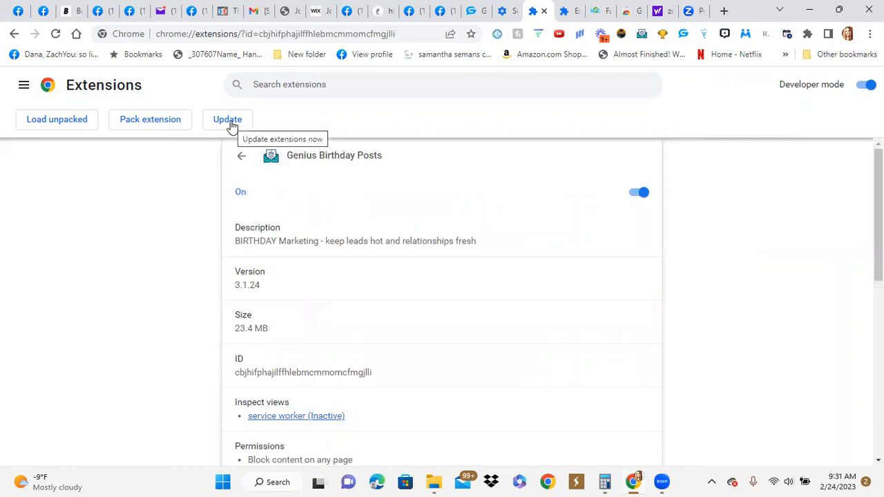
pyautogui.click(226, 119)
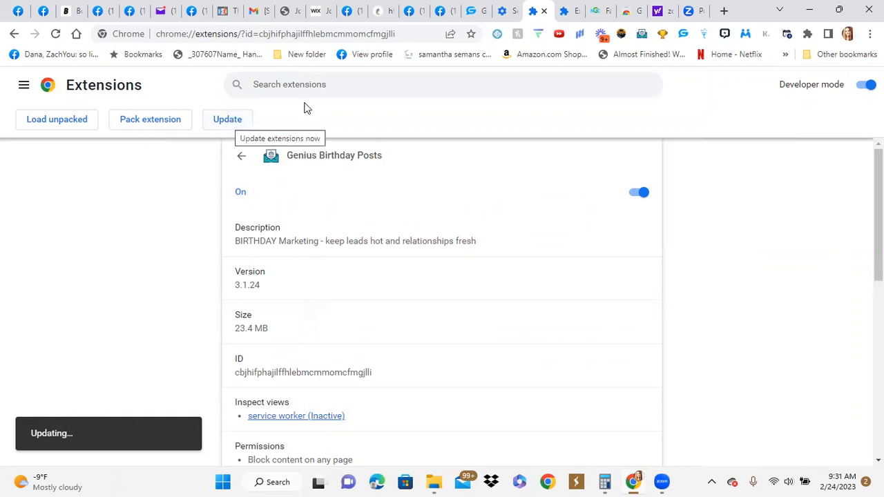
pyautogui.moveTo(469, 76)
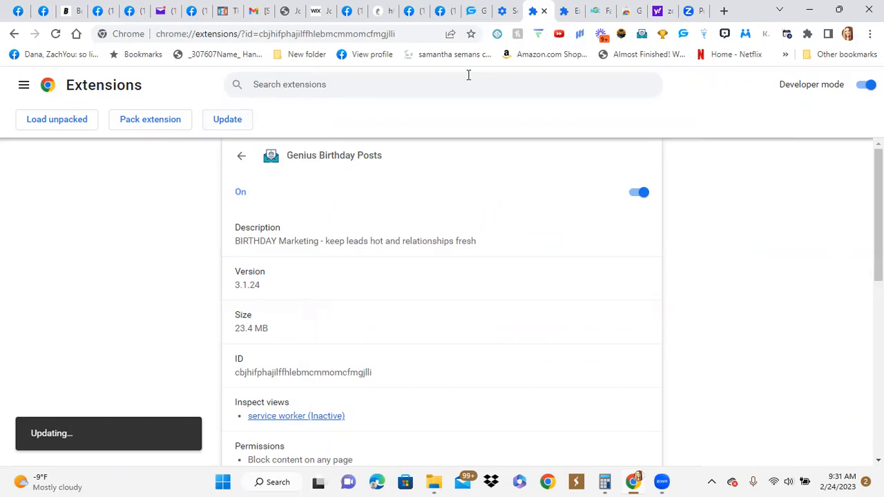